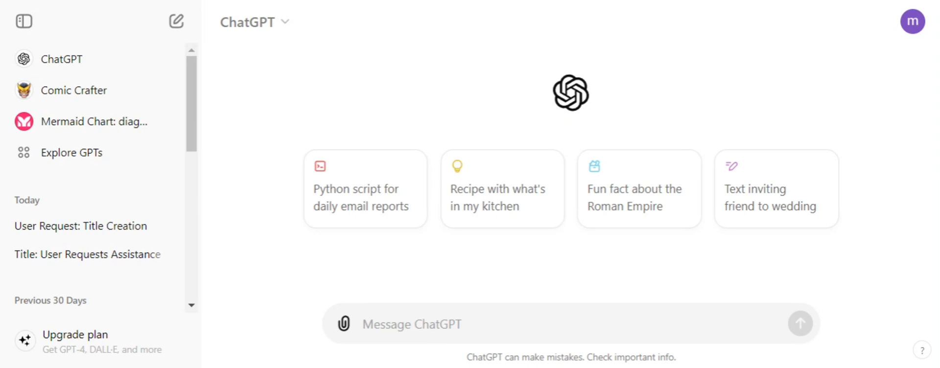
Regenerate the reply to 'Hey' using the 4o mini model as a second version
{"action": "left_click", "coordinate": [412, 323]}
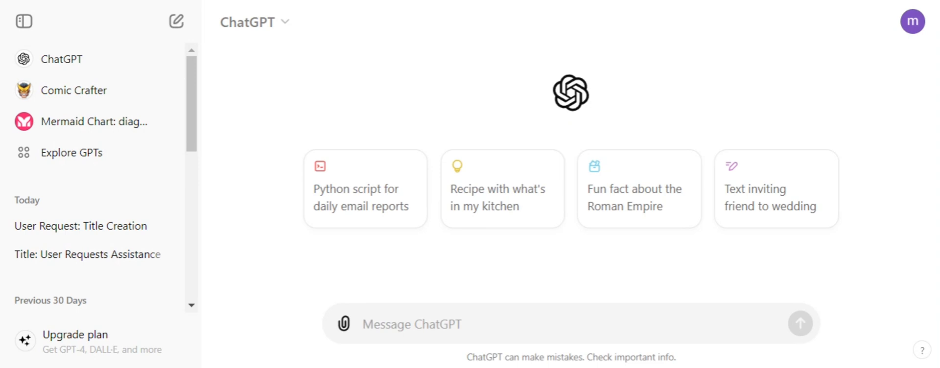
{"action": "mouse_move", "coordinate": [440, 95]}
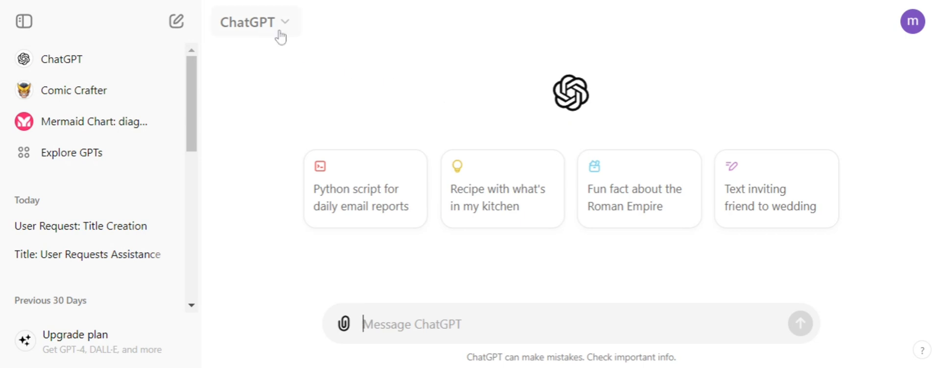
{"action": "left_click", "coordinate": [255, 22]}
{"action": "type", "text": "Hey"}
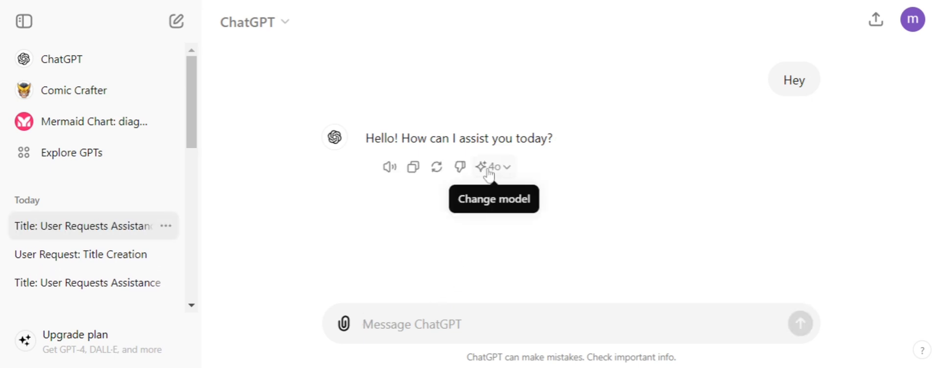
{"action": "left_click", "coordinate": [491, 166]}
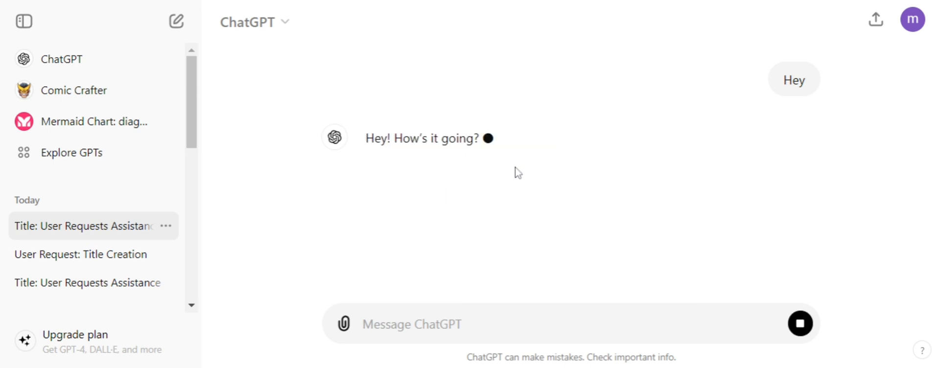
{"action": "left_click", "coordinate": [502, 167]}
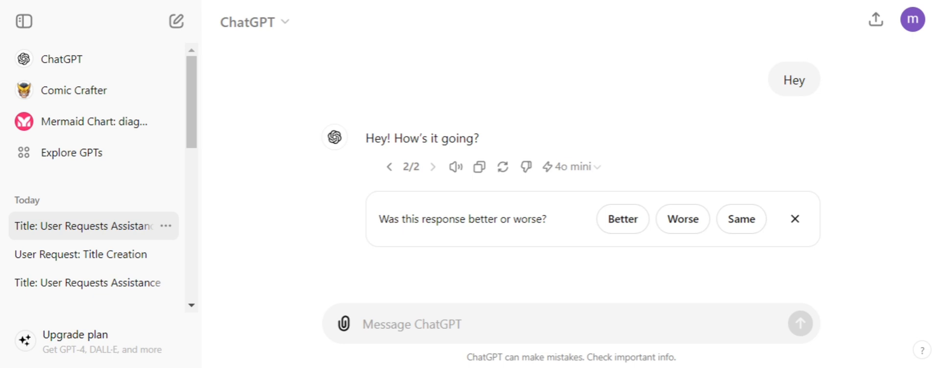
Send 'explain what is ML' and scroll through the full machine learning answer
{"action": "type", "text": "explain"}
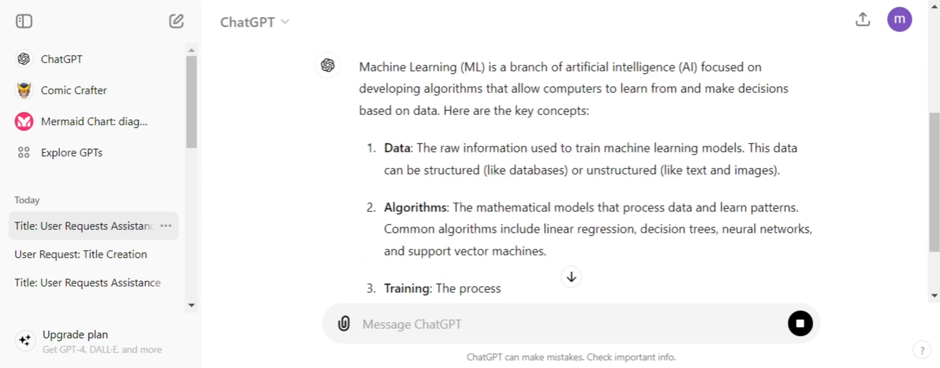
{"action": "scroll", "scroll_direction": "down", "scroll_amount": 3}
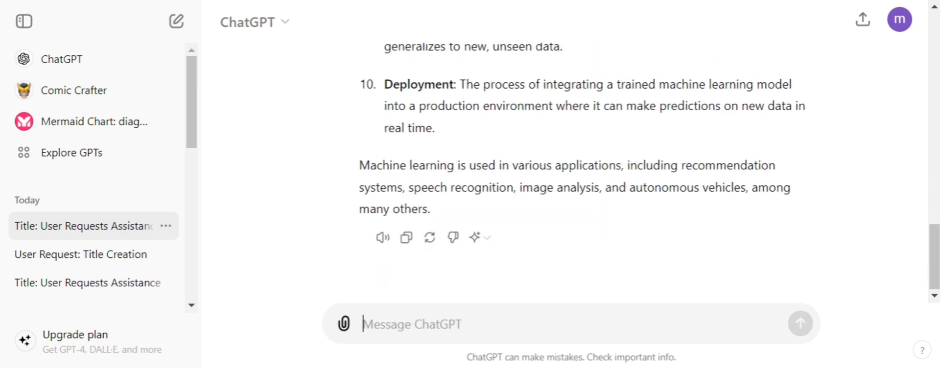
Regenerate the machine learning explanation from the Change model control under the answer
{"action": "left_click", "coordinate": [480, 238]}
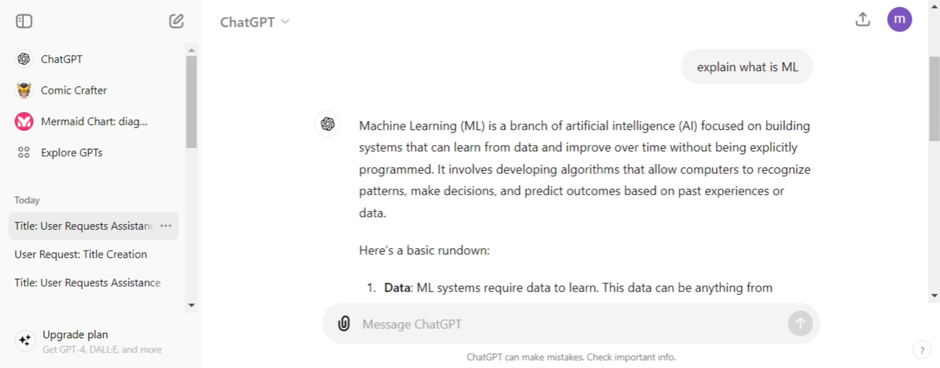
{"action": "mouse_move", "coordinate": [491, 229]}
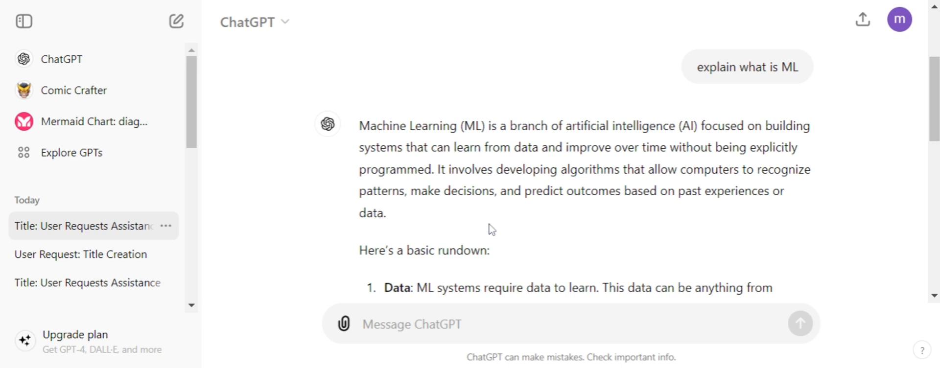
{"action": "mouse_move", "coordinate": [490, 229]}
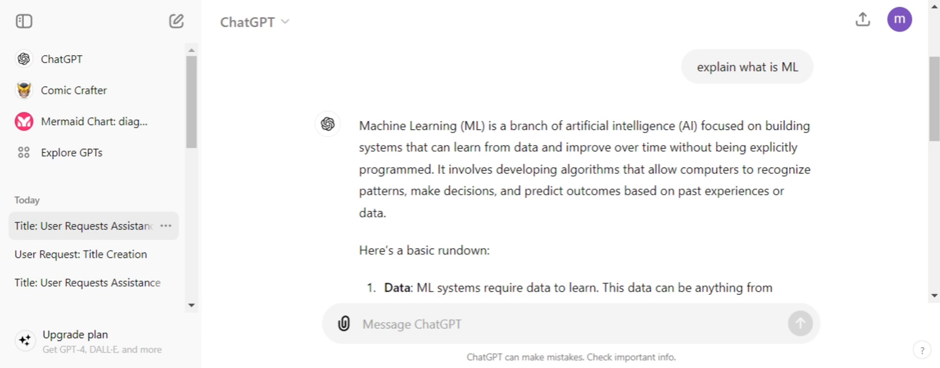